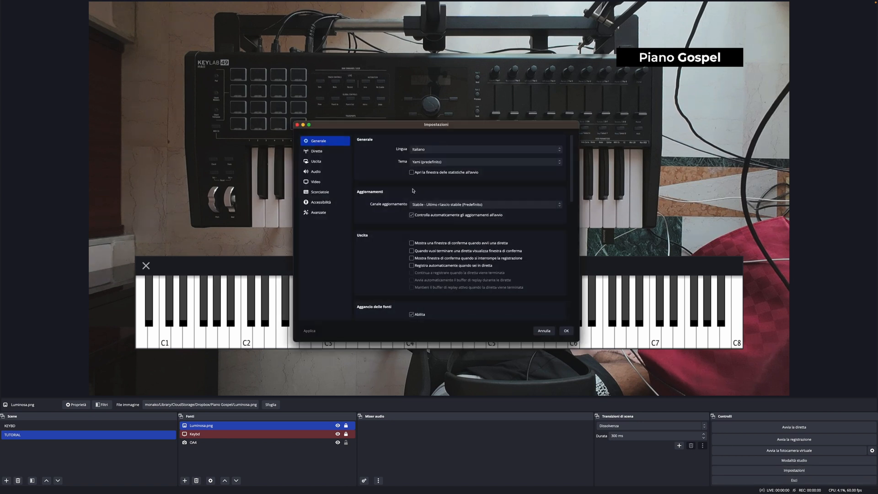
# Set the Audio settings Channels dropdown to 4.0 surround
pyautogui.click(316, 171)
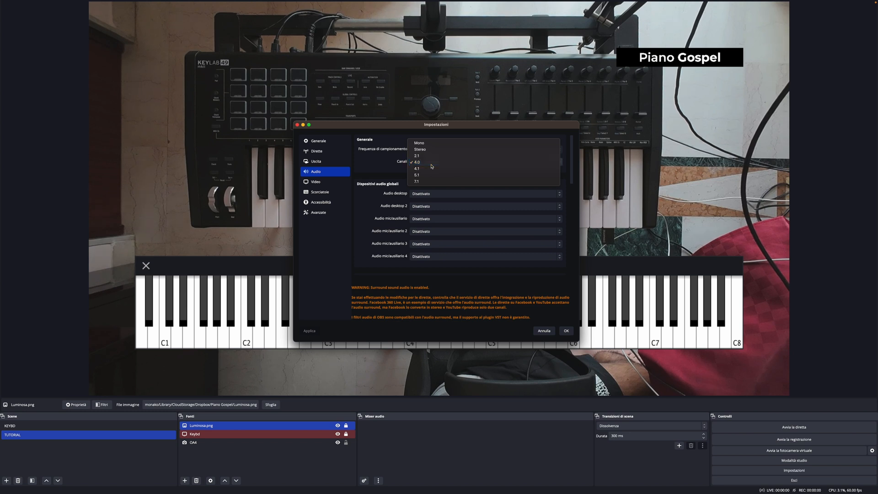
pyautogui.click(417, 162)
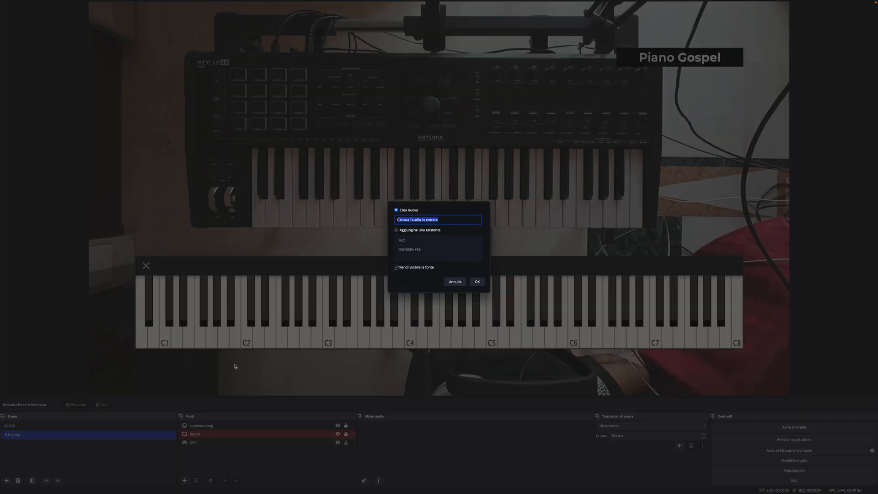
# Create the Audio Input Capture source MICROFONO and set its device to EVO4
pyautogui.write('MICRO')
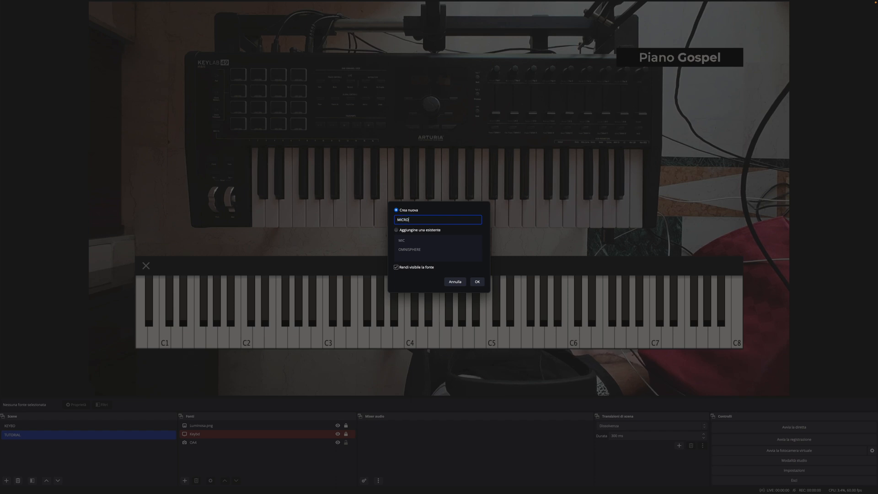
pyautogui.click(476, 282)
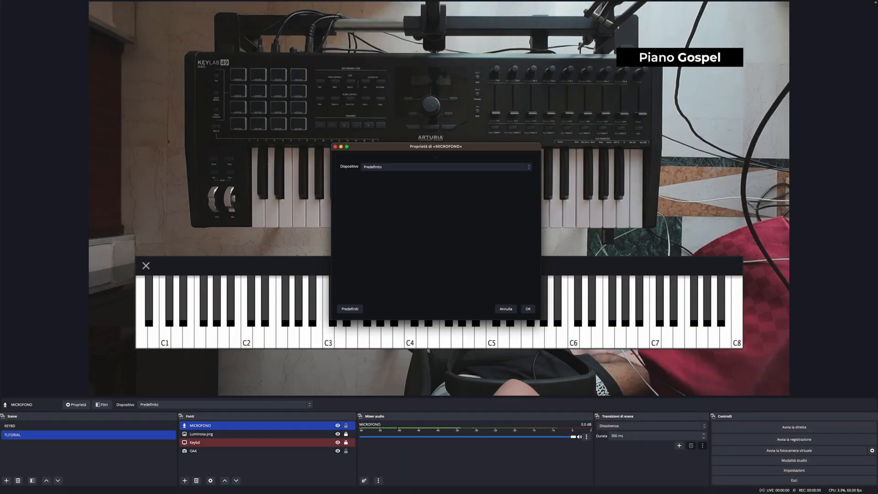
pyautogui.click(444, 167)
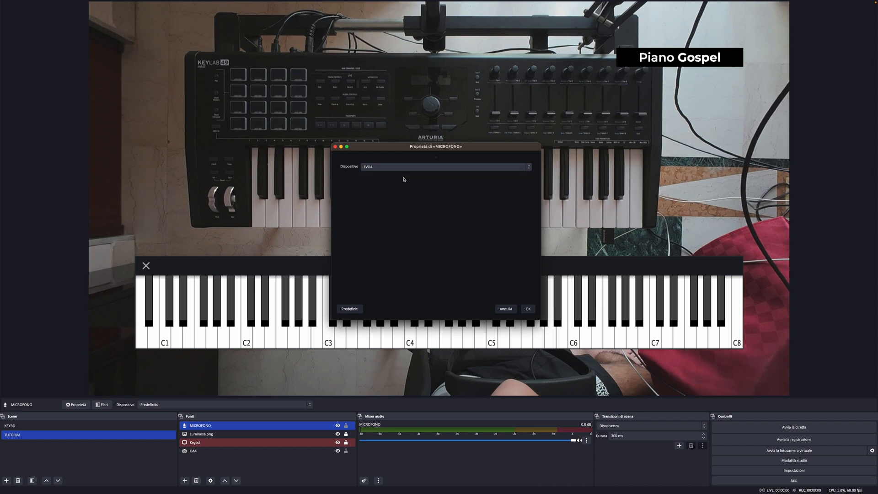
# Add a VST 2.x filter 'CHANNEL MATRIX' to MICROFONO, loading the MChannelMatrix plugin
pyautogui.click(102, 404)
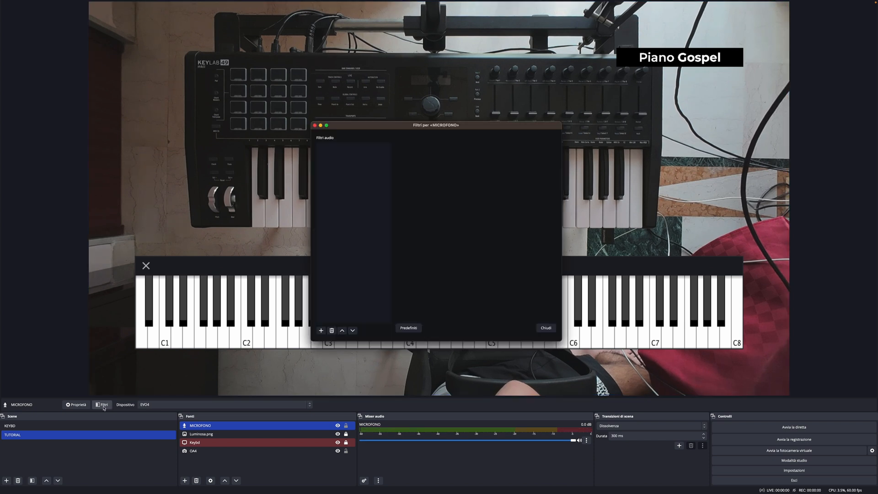
pyautogui.click(321, 331)
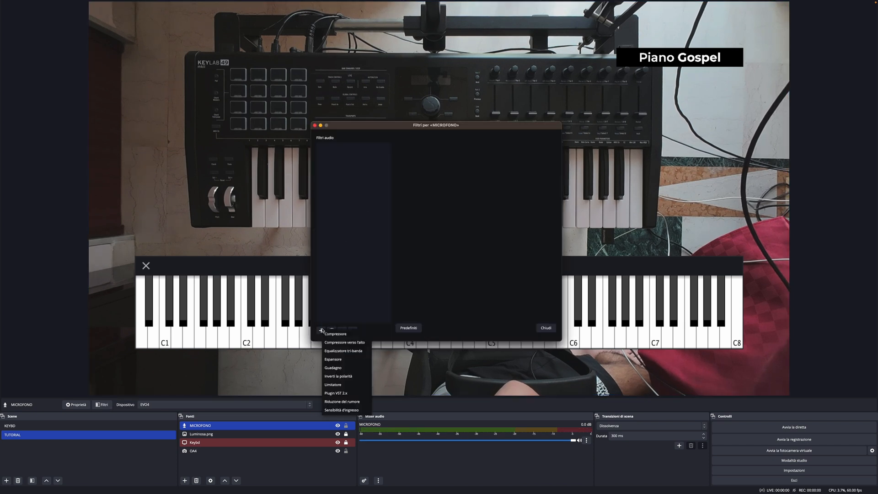
pyautogui.click(336, 393)
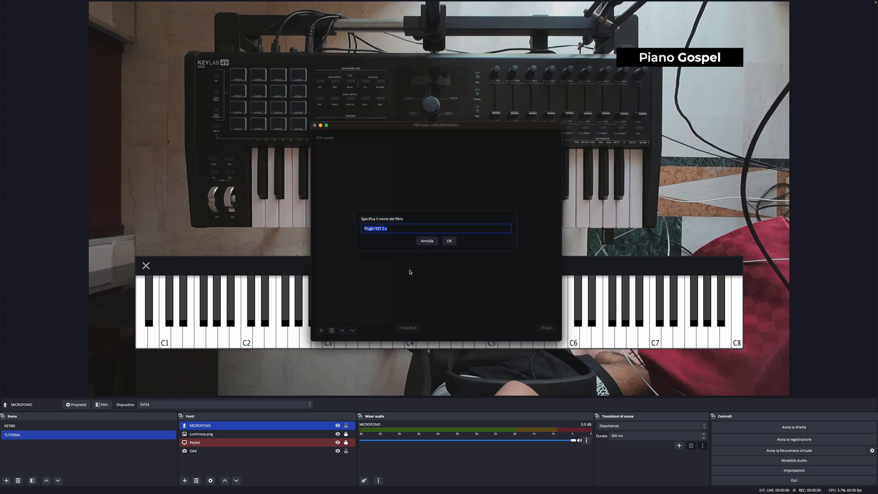
pyautogui.write('CHANNEL')
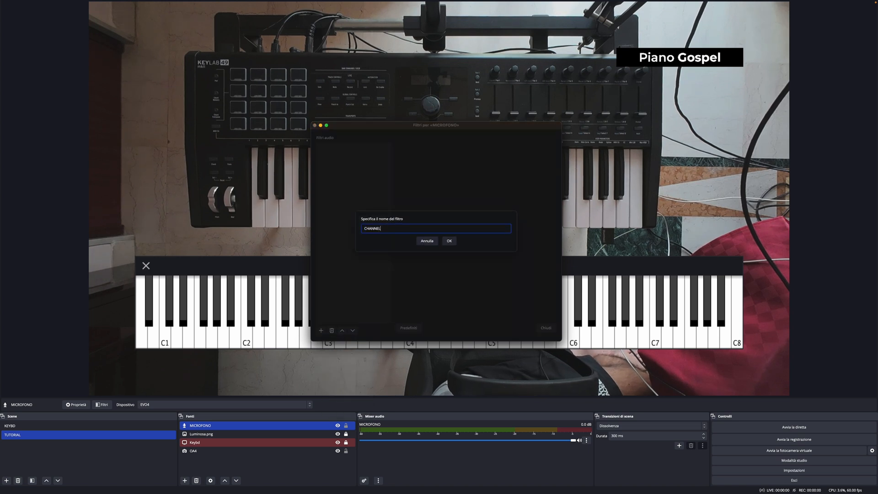
pyautogui.write('MATRIX')
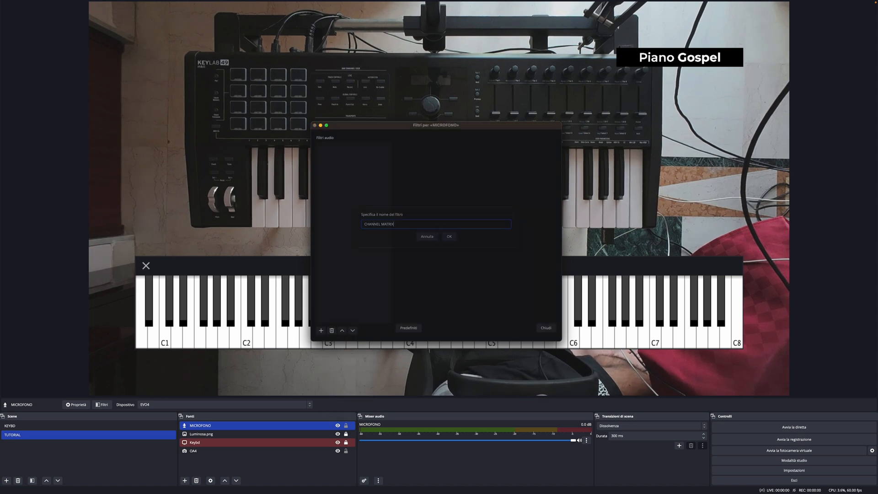
pyautogui.click(449, 236)
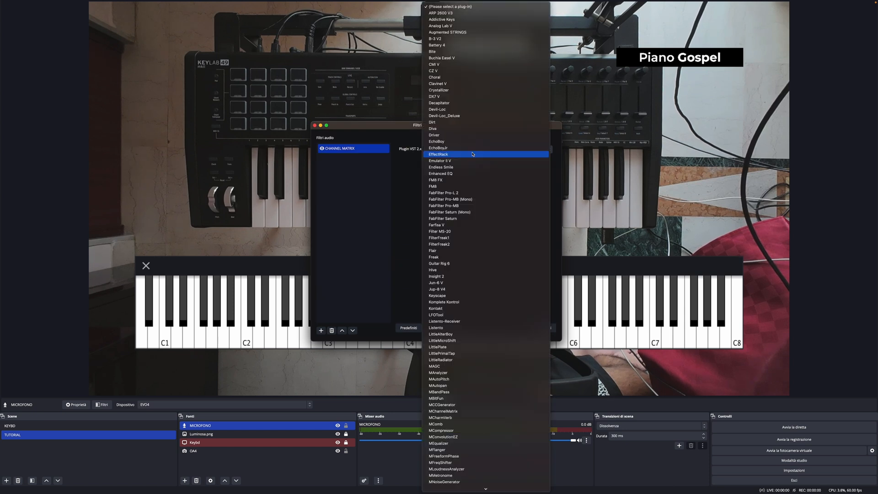
pyautogui.scroll(-3)
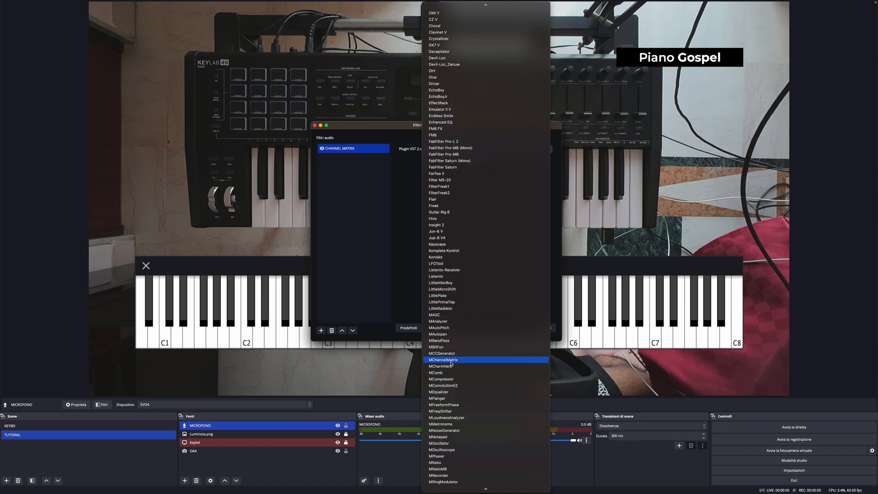
pyautogui.click(442, 360)
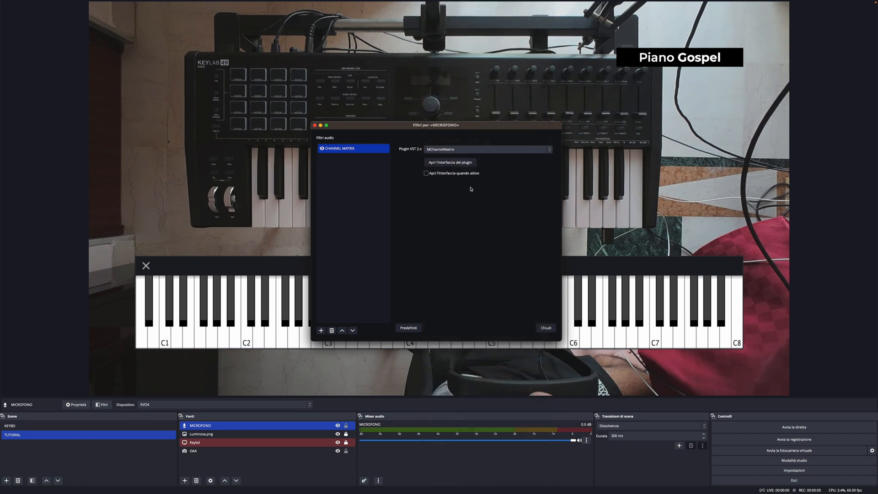
# Switch MICROFONO's MChannelMatrix to Surround mode, then create the KEYBOARD audio source
pyautogui.click(451, 163)
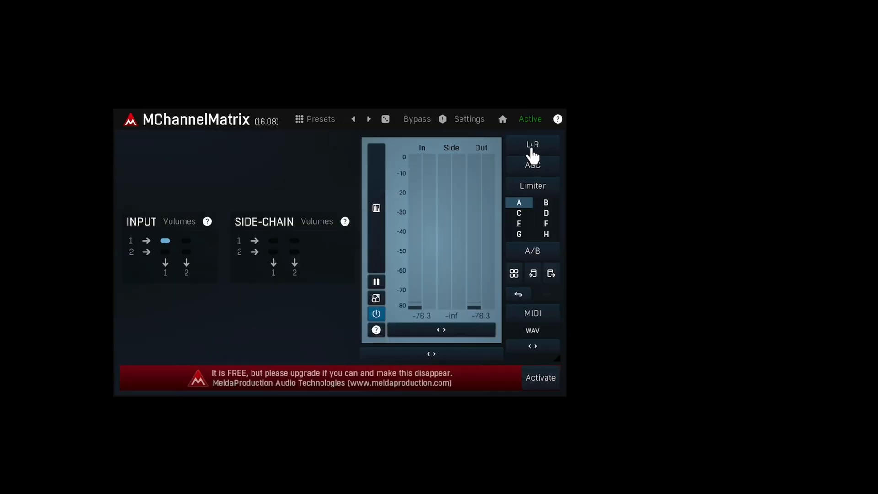
pyautogui.click(532, 145)
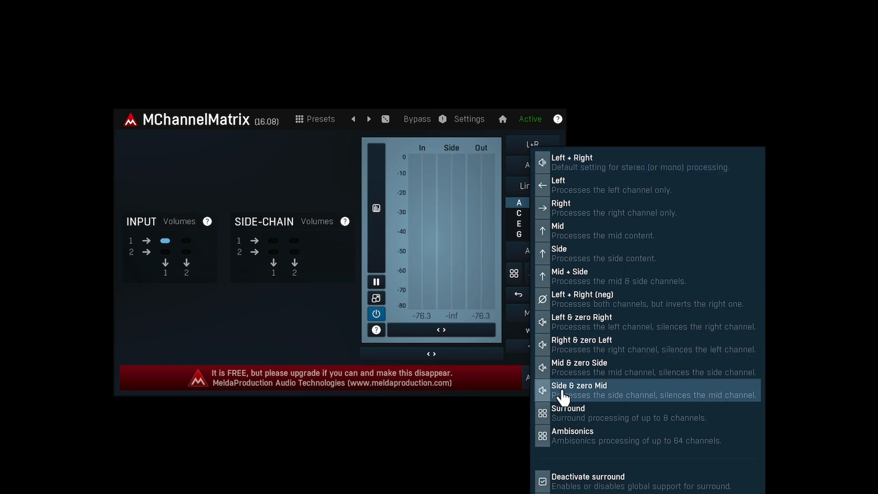
pyautogui.click(568, 413)
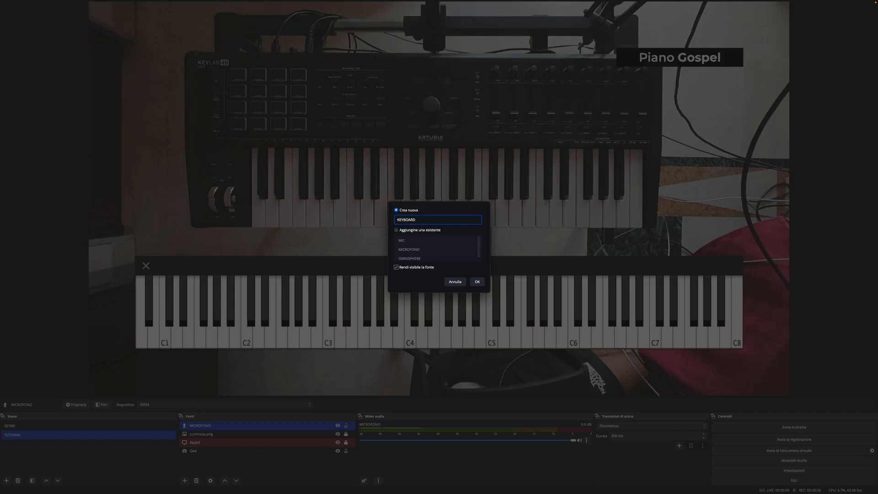
pyautogui.click(476, 282)
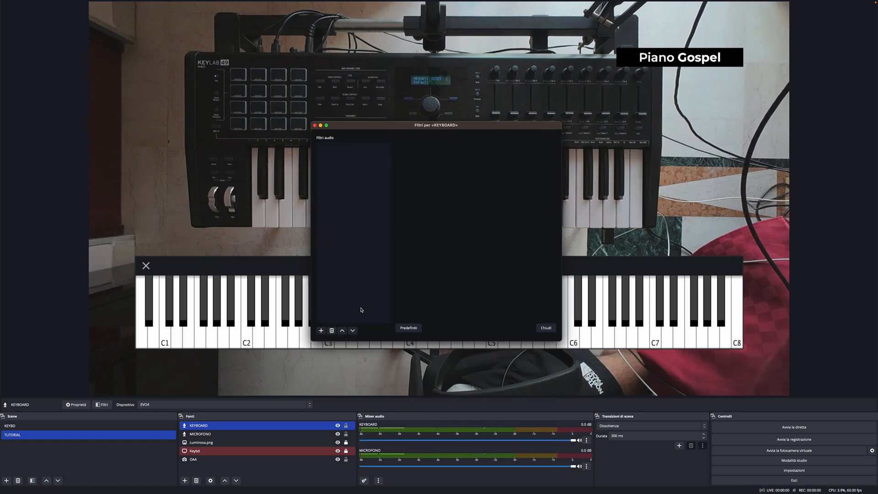
# Add a VST 2.x 'CHANNEL MATRIX' filter to KEYBOARD, loading the MChannelMatrix plugin
pyautogui.click(321, 330)
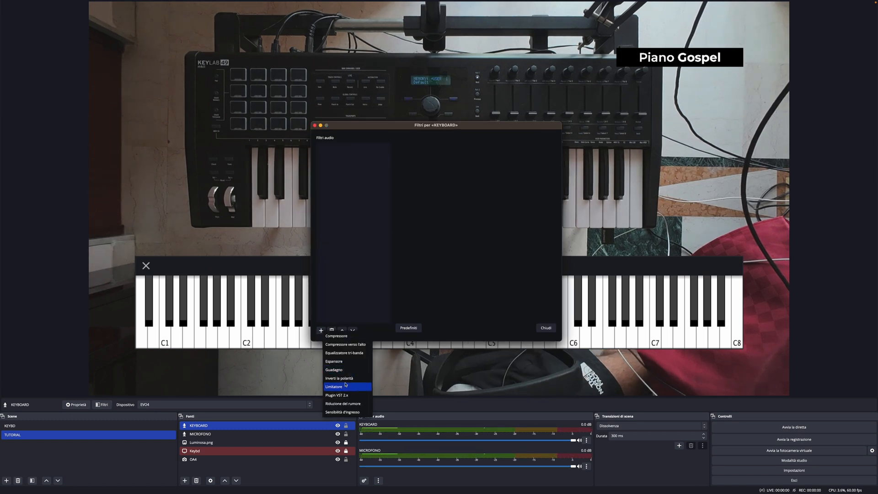
pyautogui.click(334, 386)
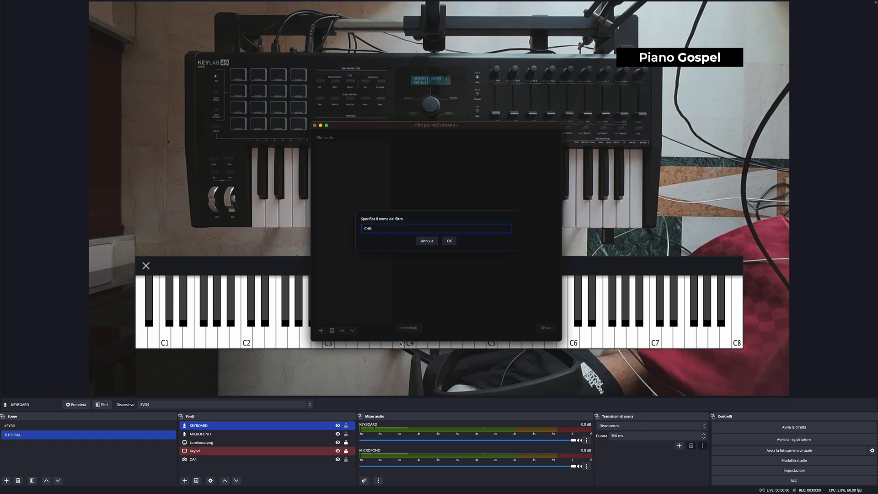
pyautogui.write('CHANNEL M')
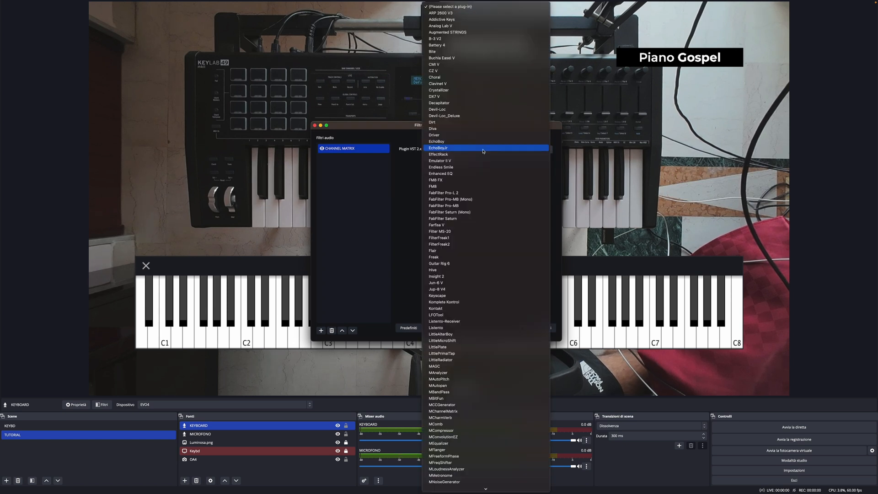
pyautogui.moveTo(447, 411)
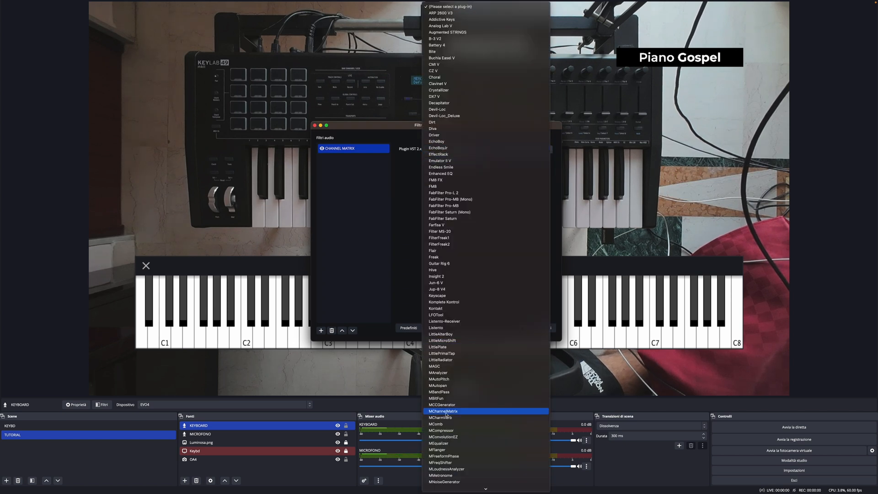
pyautogui.click(447, 412)
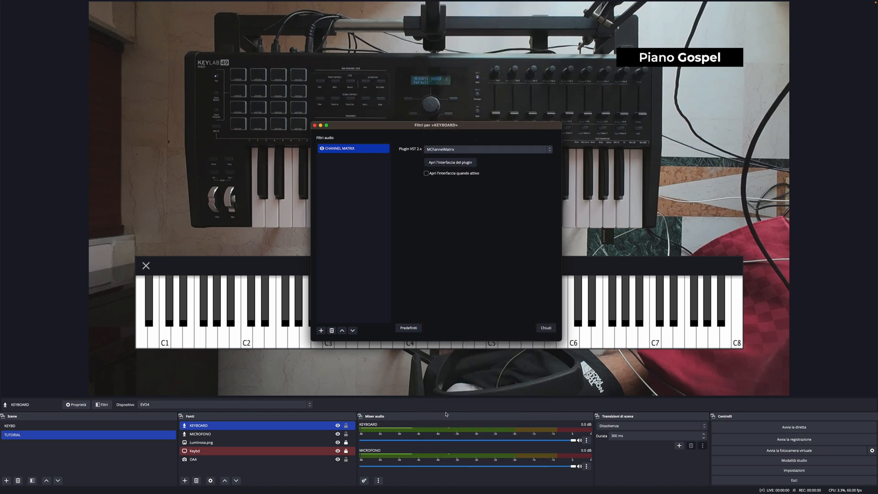
# Switch KEYBOARD's MChannelMatrix plugin from L+R to Surround mode
pyautogui.click(450, 162)
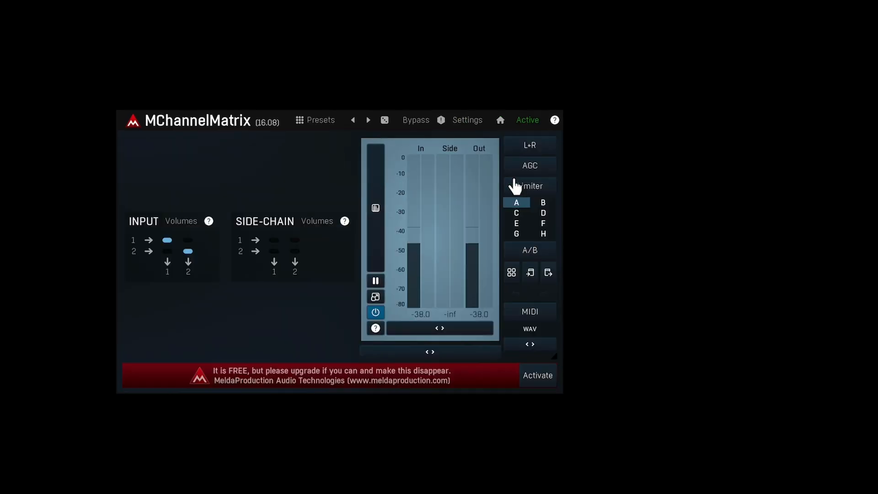
pyautogui.click(529, 145)
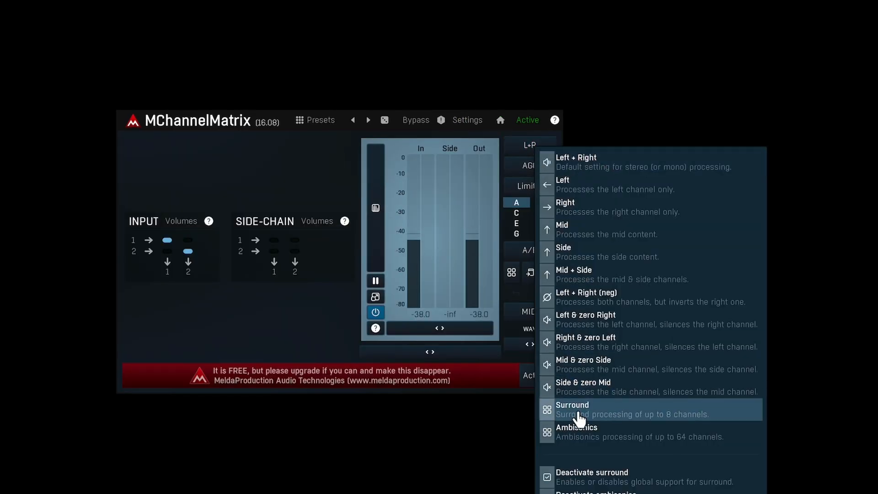
pyautogui.click(573, 409)
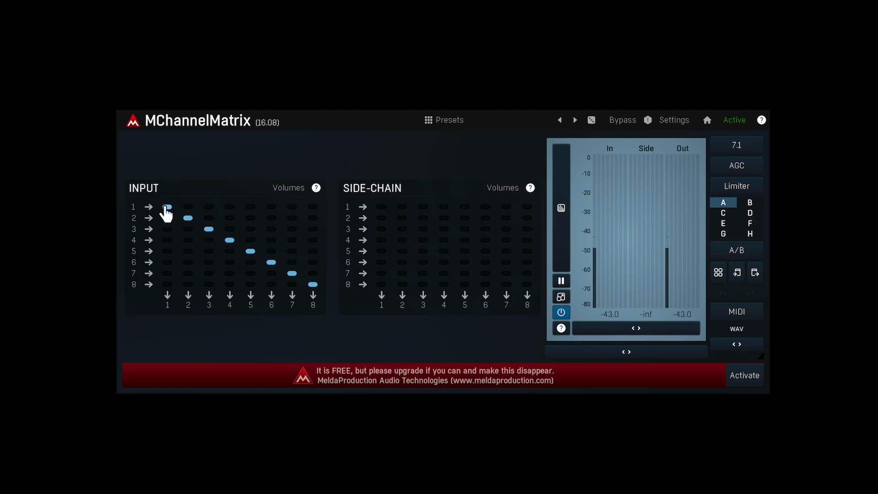